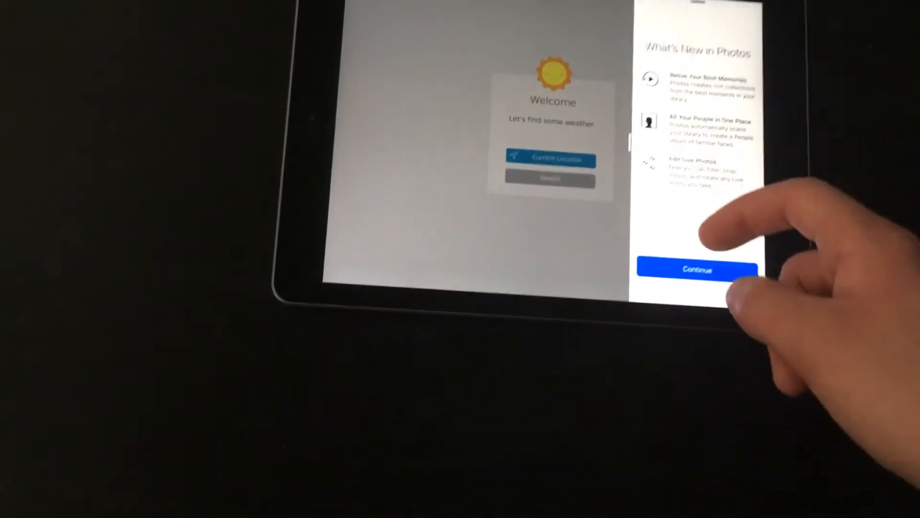
# Step: Continue past What's New in Photos to reach the iCloud Photo Library setup screen
pyautogui.click(696, 269)
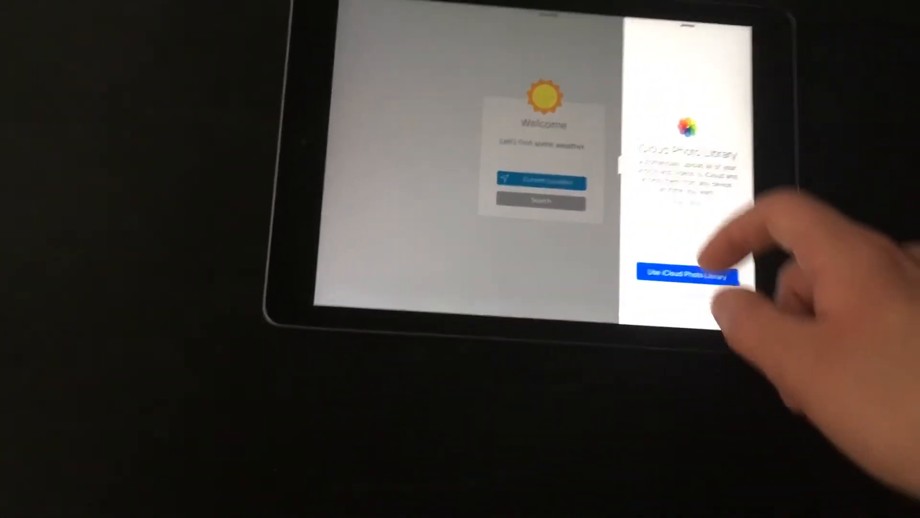